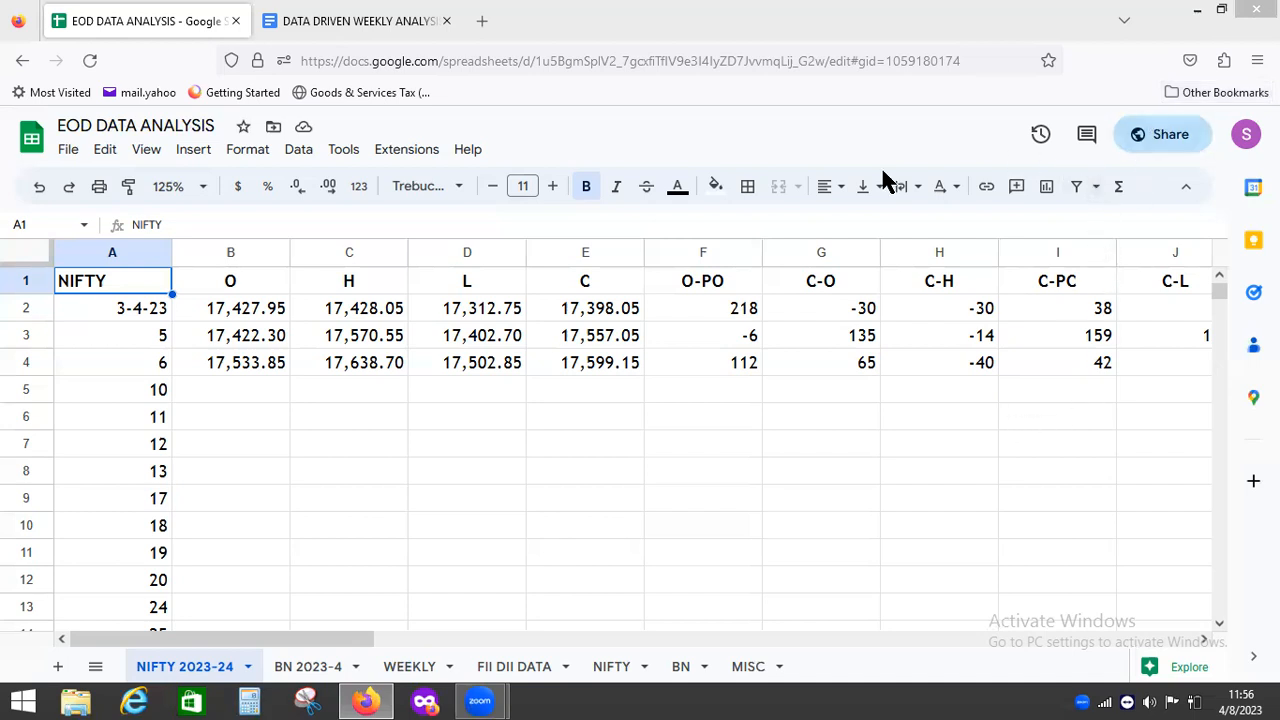
# - Switch to the BN 2023-4 Bank Nifty daily sheet, then move to the weekly summary sheet
pyautogui.click(307, 666)
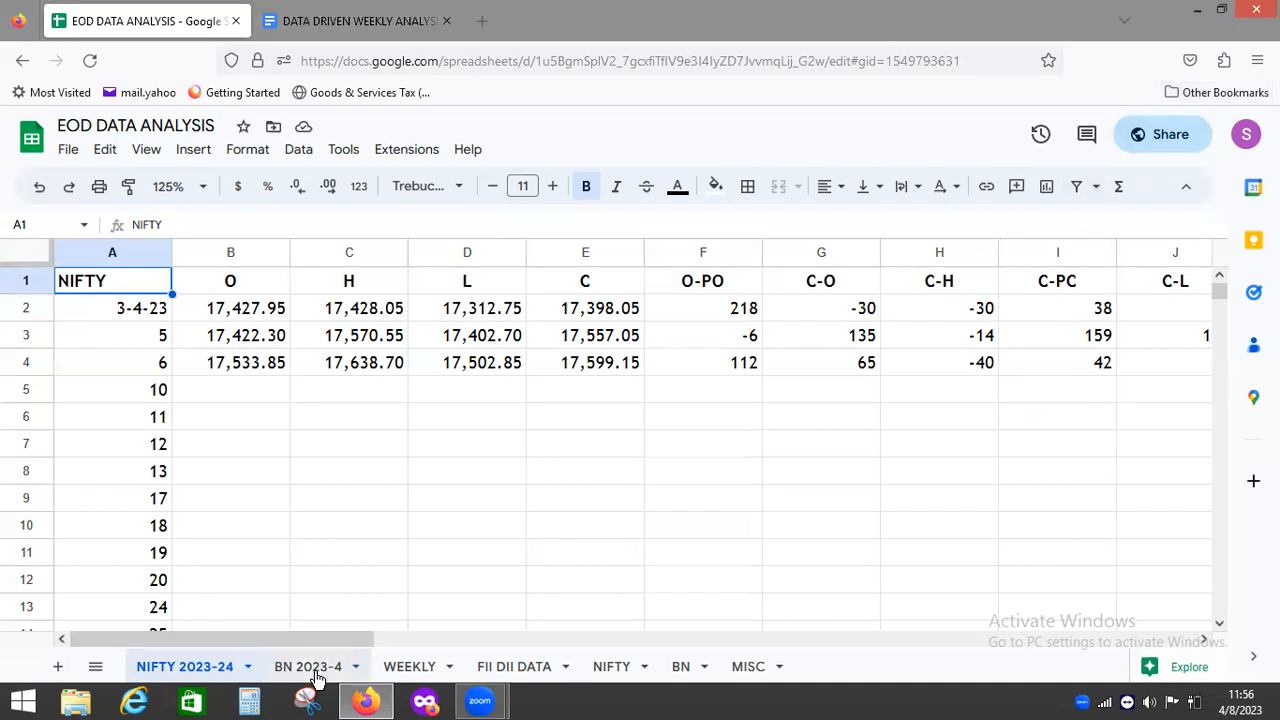
pyautogui.click(308, 666)
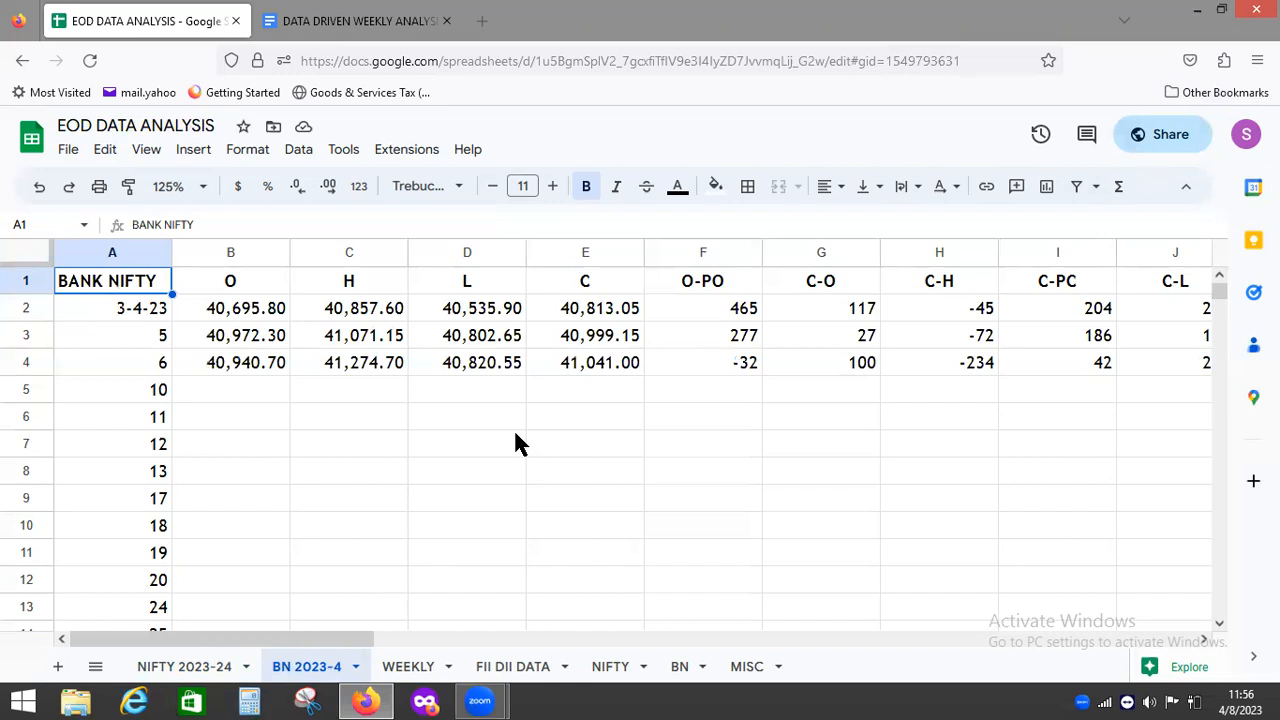
pyautogui.moveTo(524, 444)
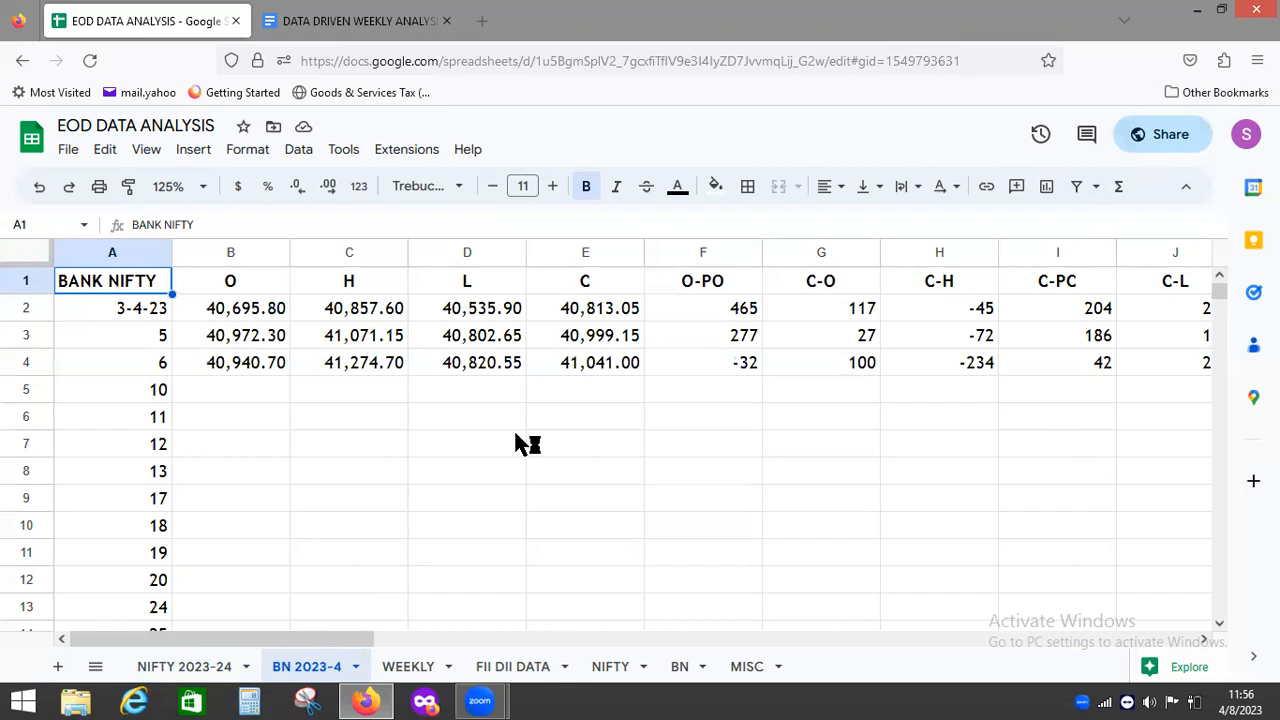
pyautogui.moveTo(519, 444)
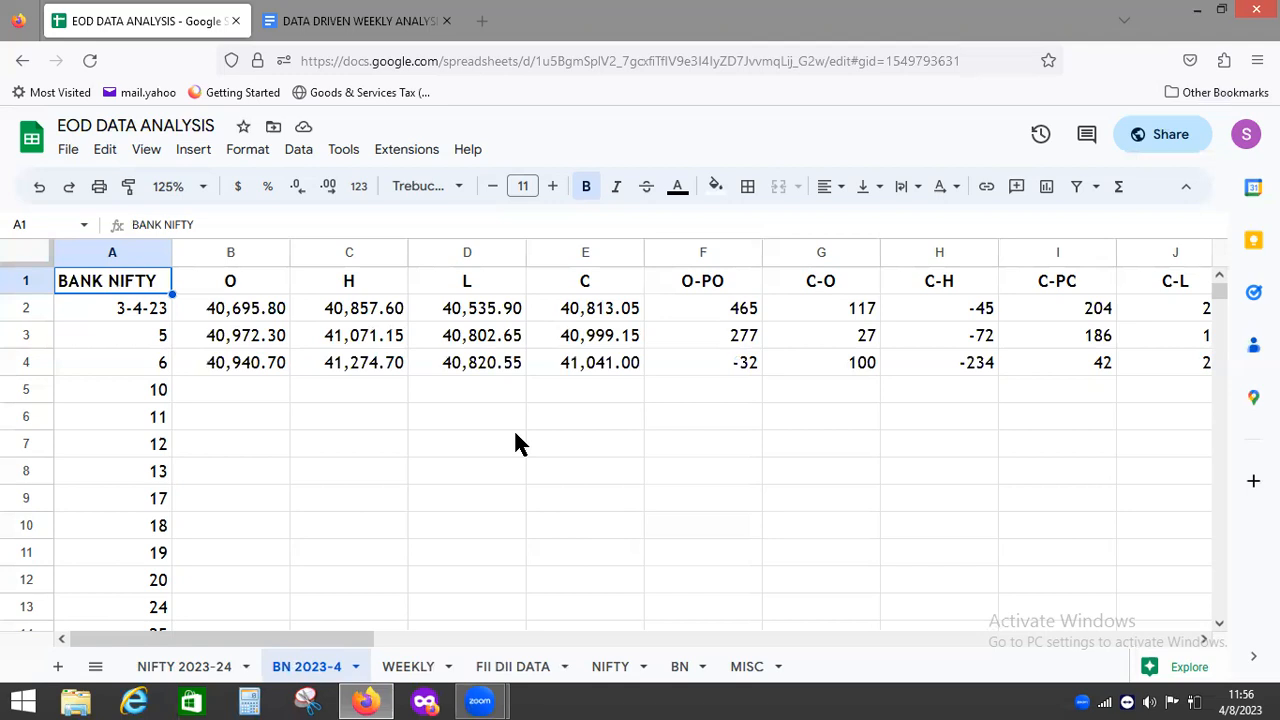
pyautogui.click(408, 666)
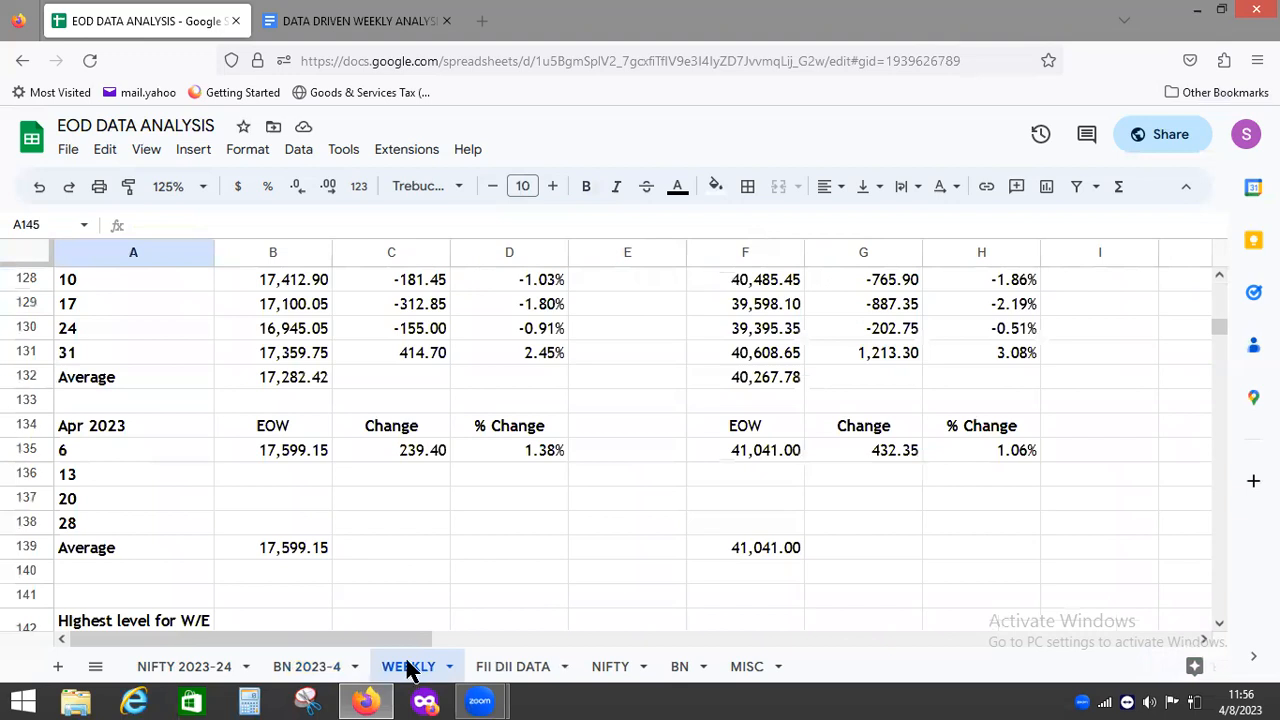
pyautogui.moveTo(513, 501)
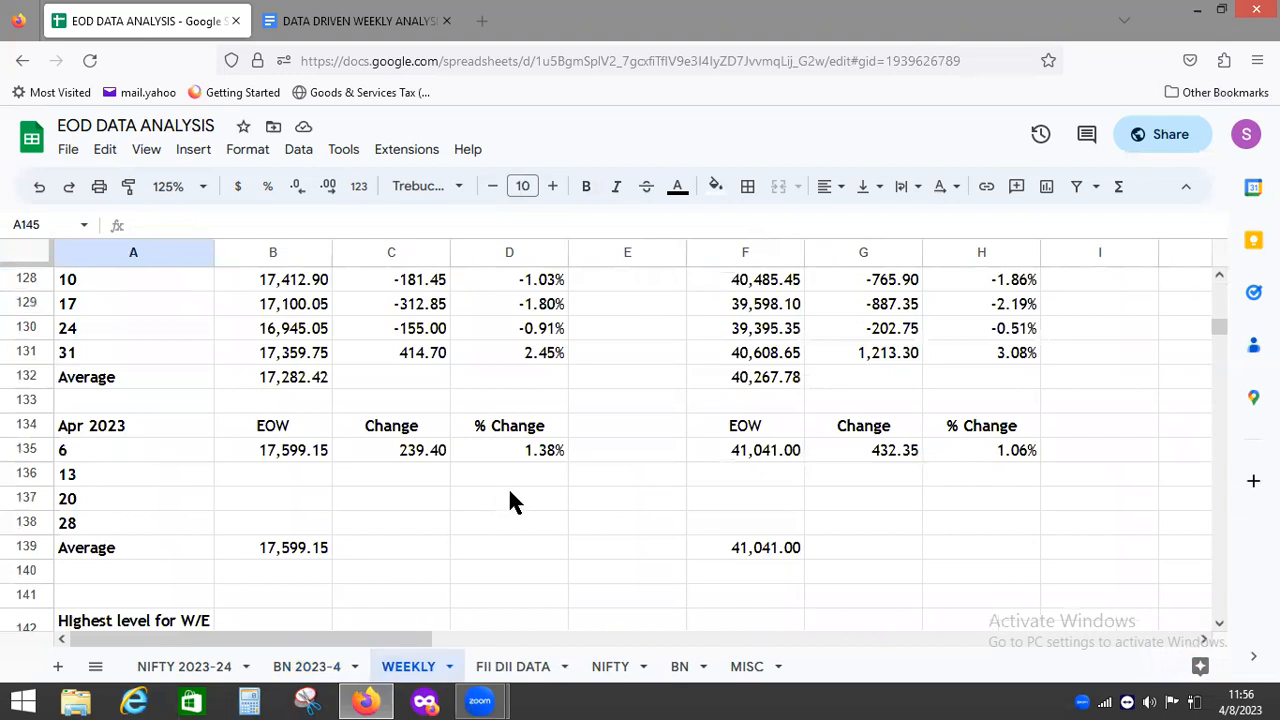
pyautogui.moveTo(630, 490)
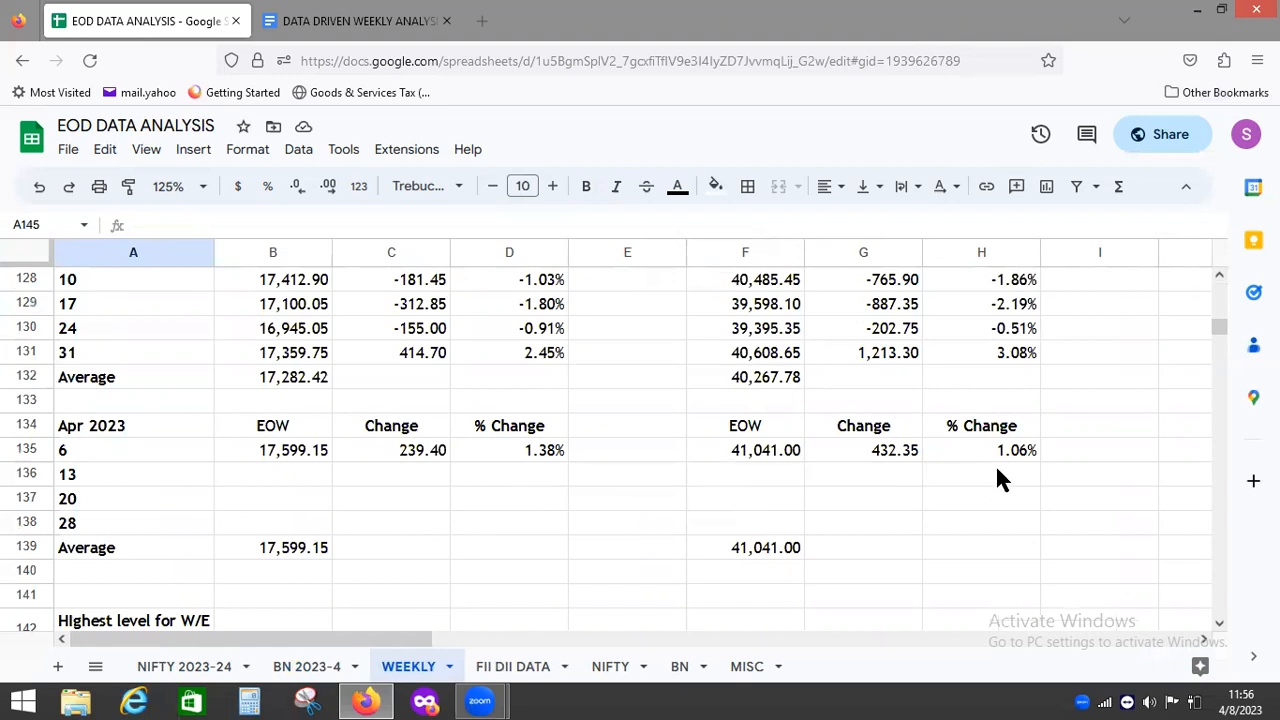
pyautogui.moveTo(345, 290)
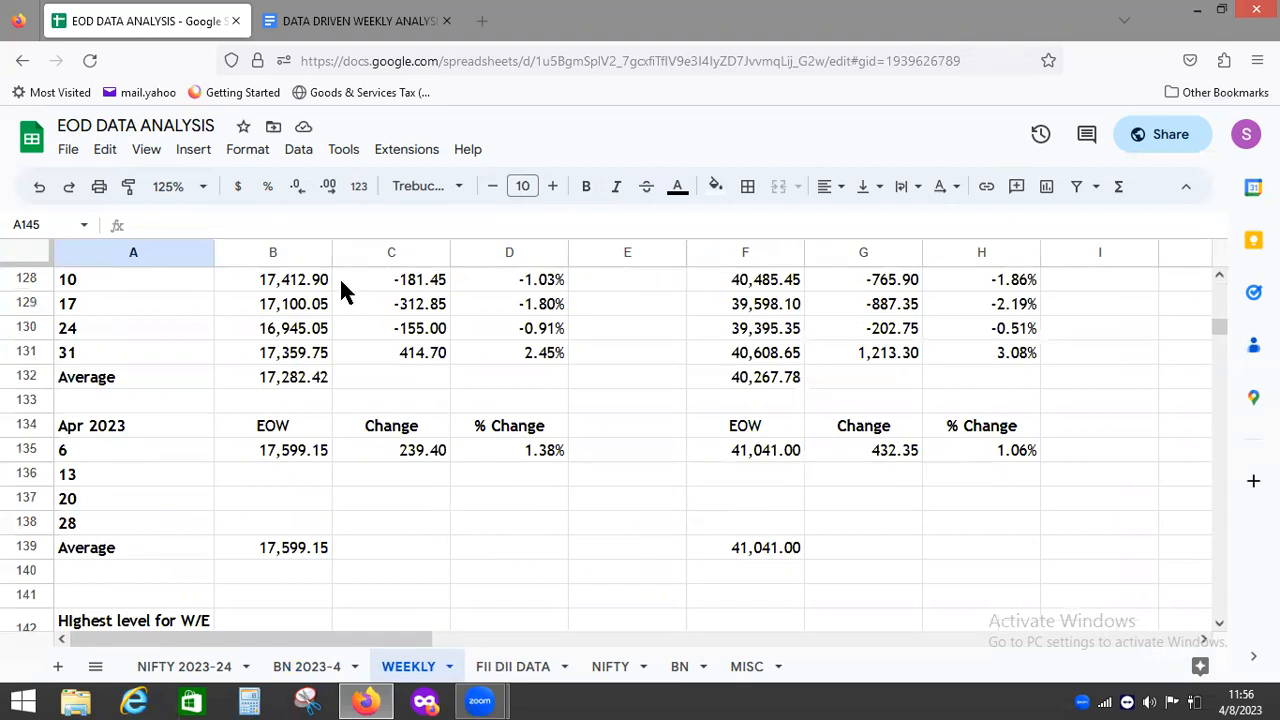
# - Scroll the WEEKLY sheet through the March and April 2023 week-end Nifty and Bank Nifty rows
pyautogui.scroll(3)
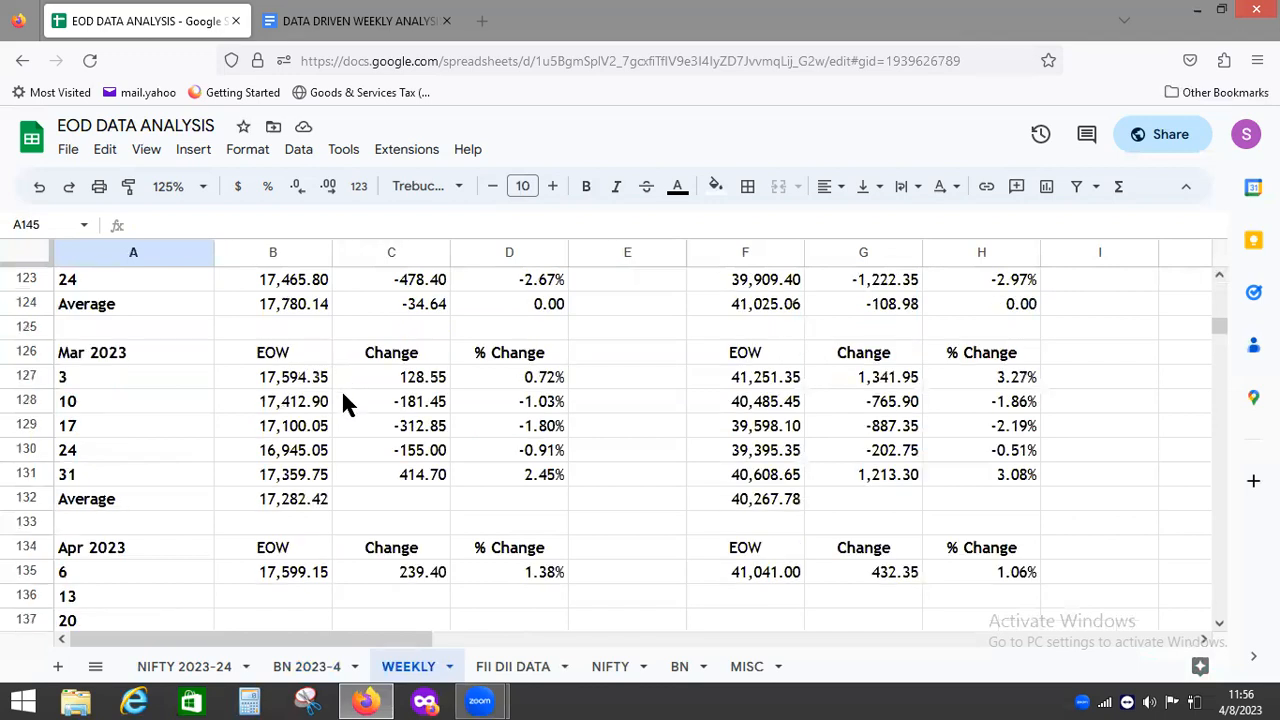
pyautogui.moveTo(345, 432)
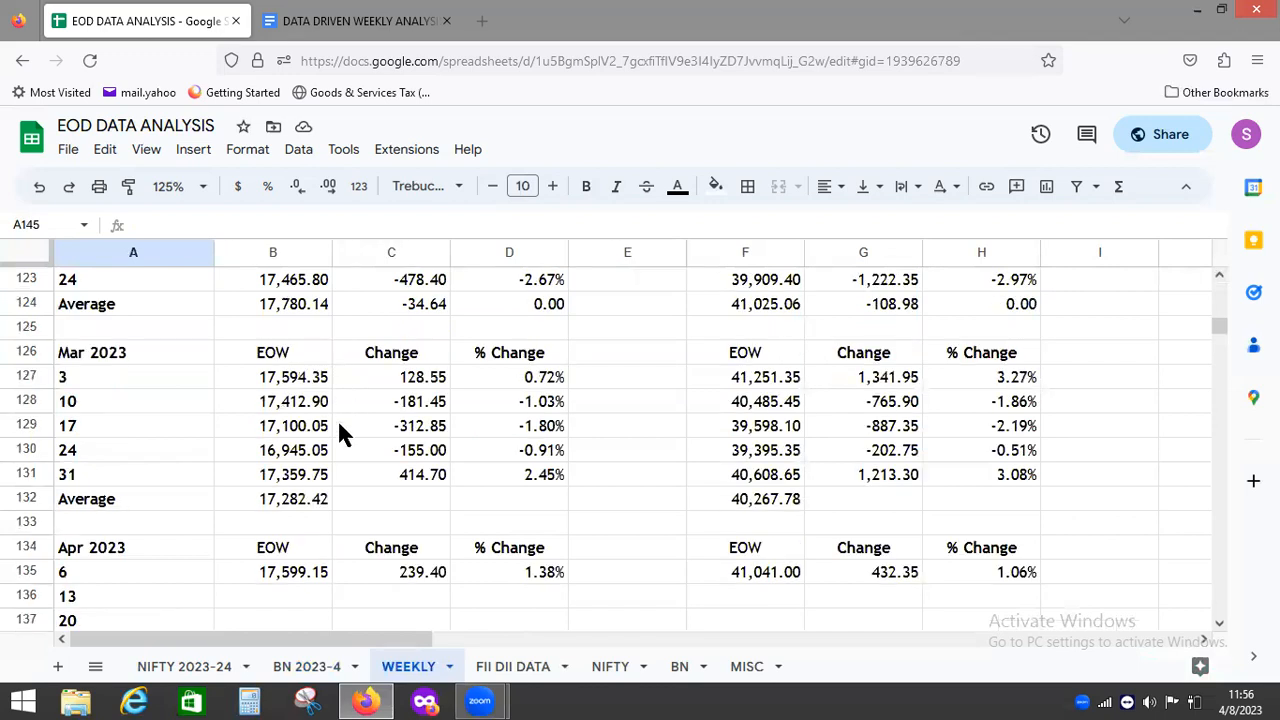
pyautogui.moveTo(315, 395)
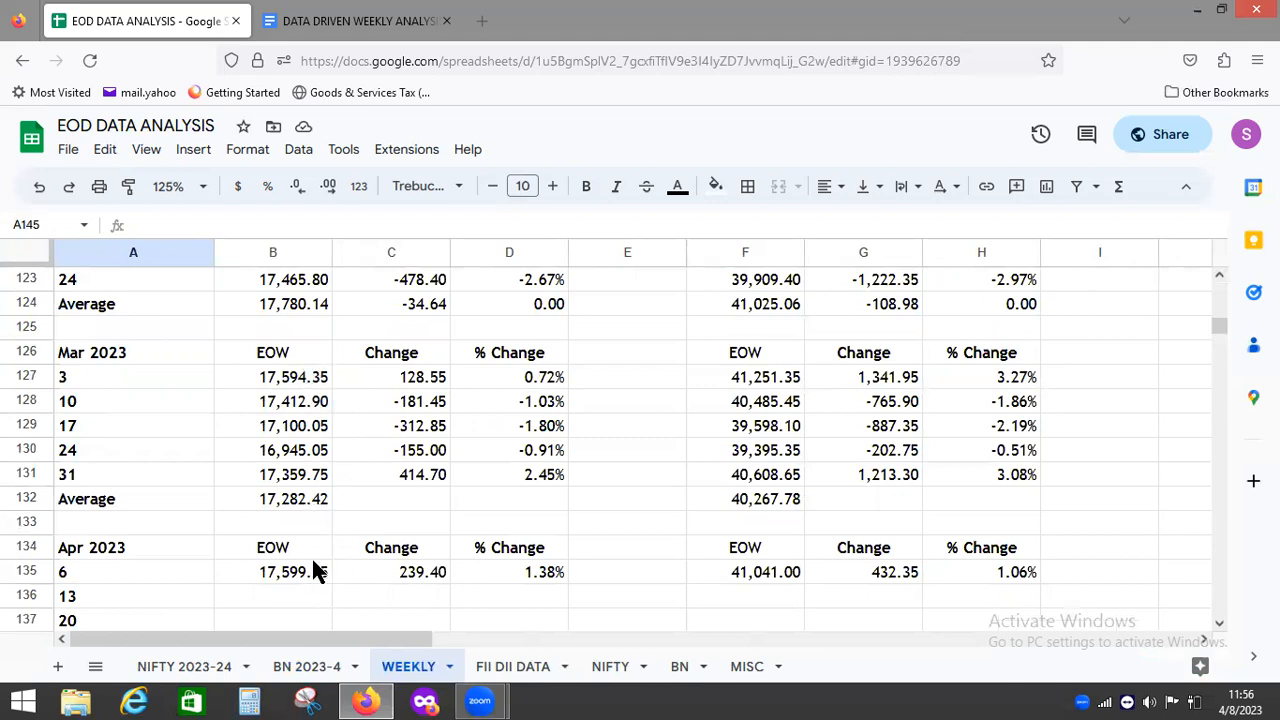
pyautogui.moveTo(318, 385)
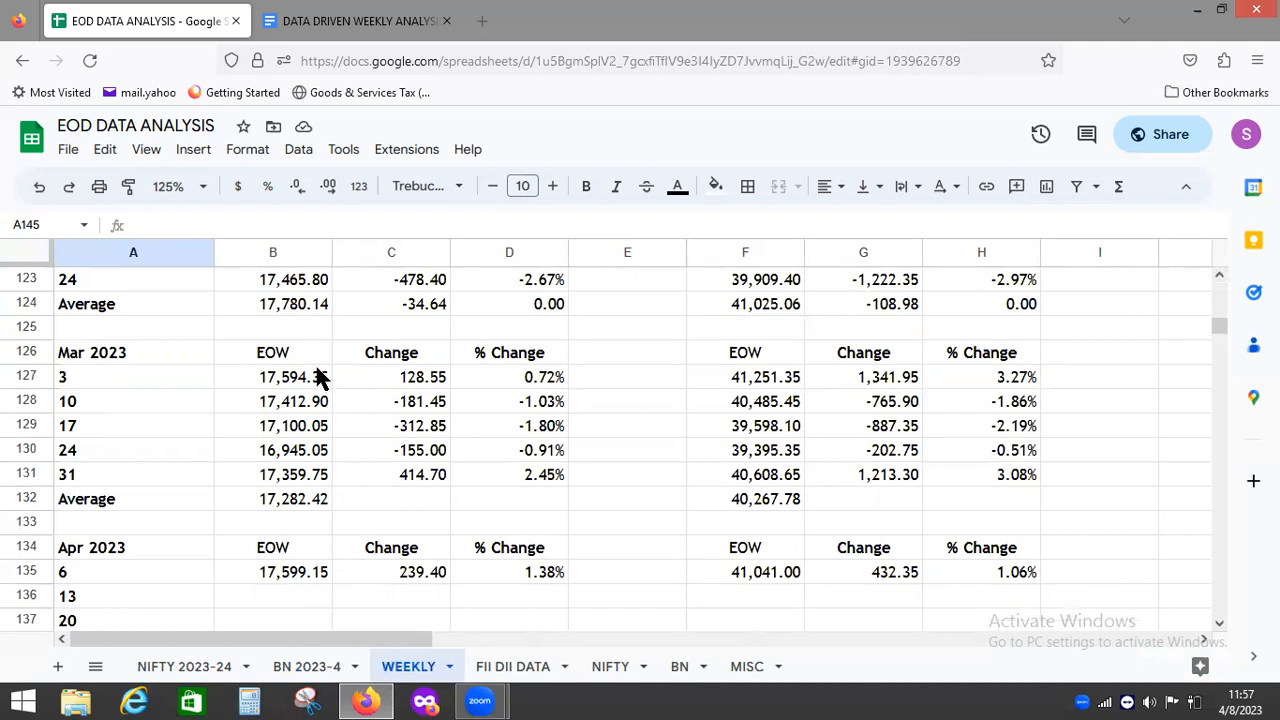
pyautogui.scroll(-3)
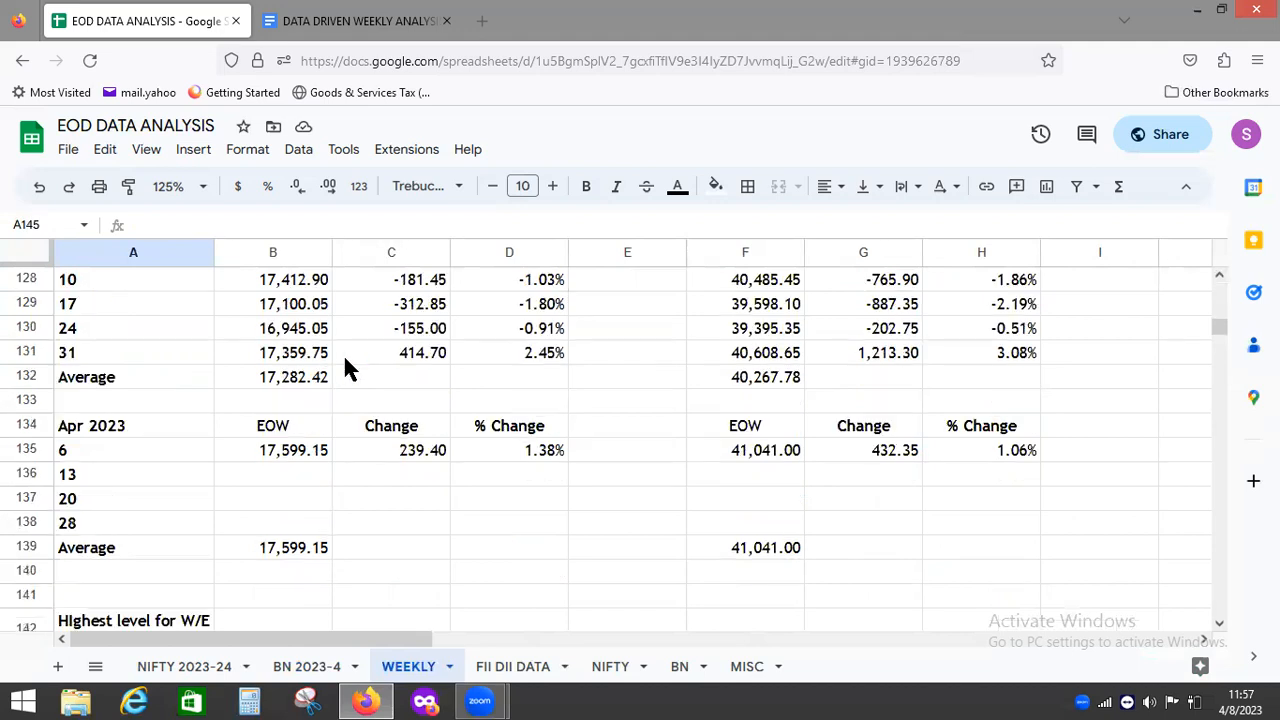
pyautogui.scroll(3)
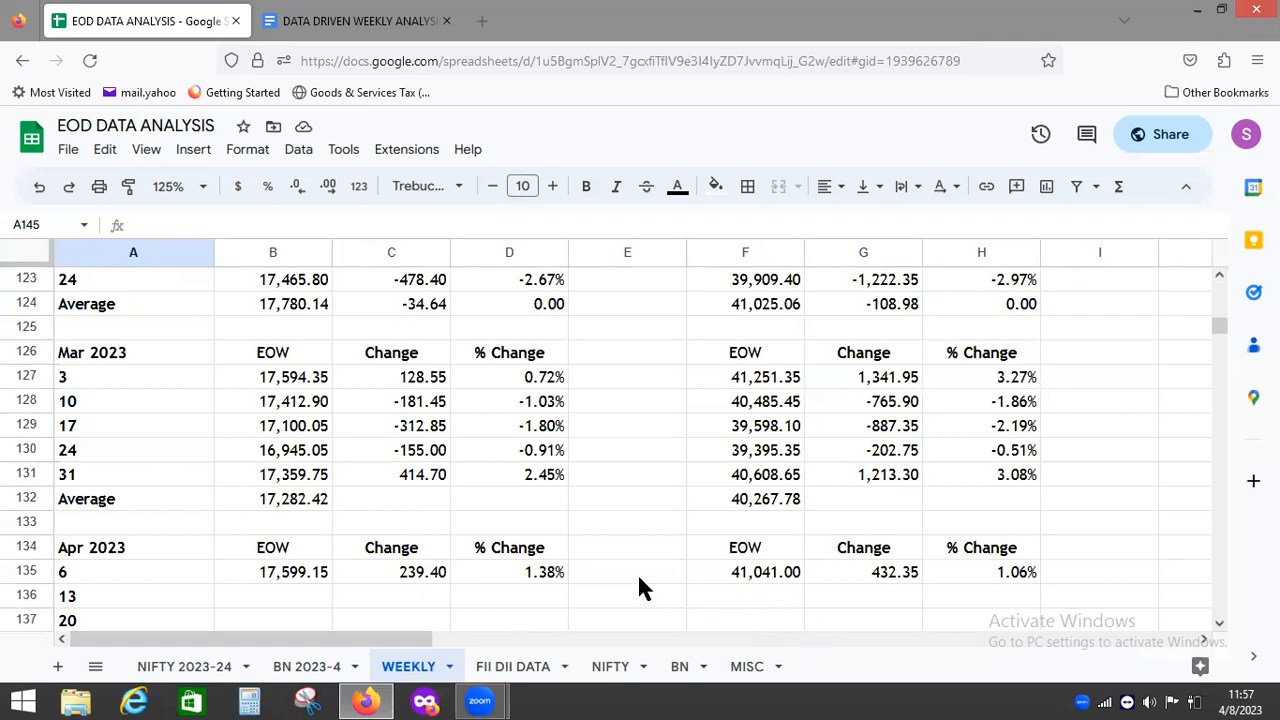
# - Scroll down to the Highest level, Lowest level and Weekly Close rows for week ending 6-4-23
pyautogui.scroll(-3)
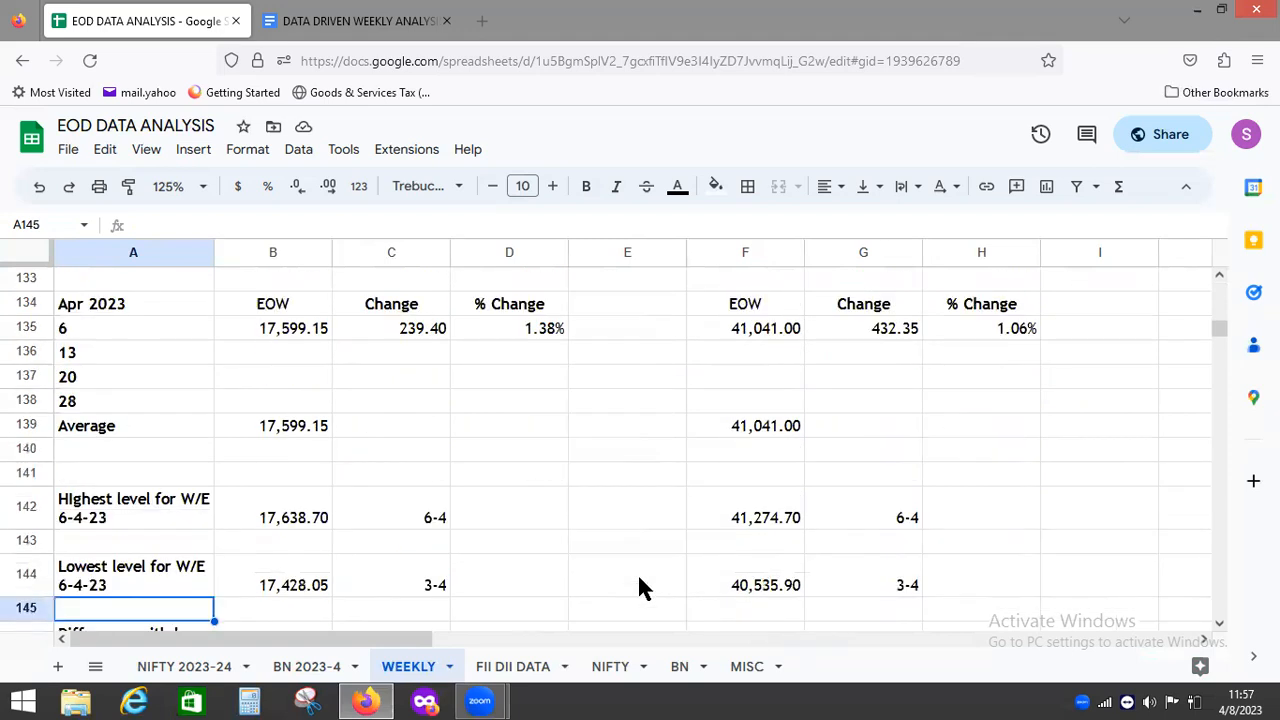
pyautogui.scroll(-3)
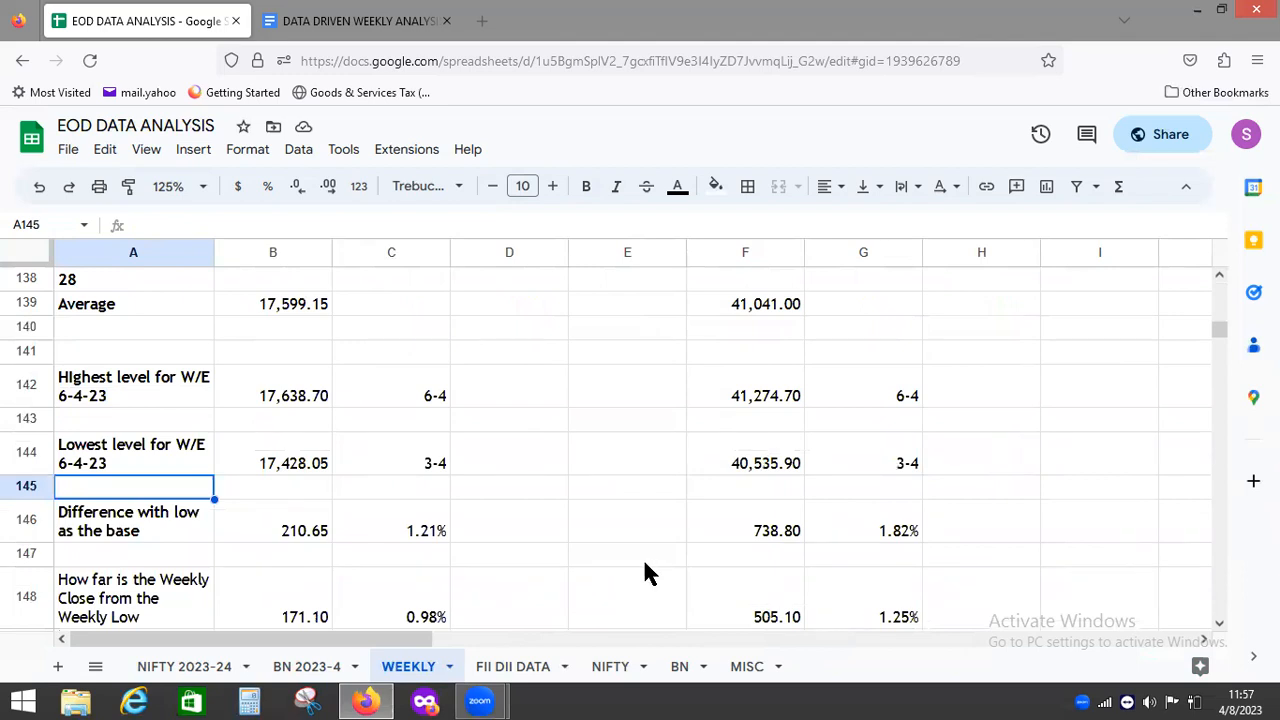
pyautogui.scroll(-3)
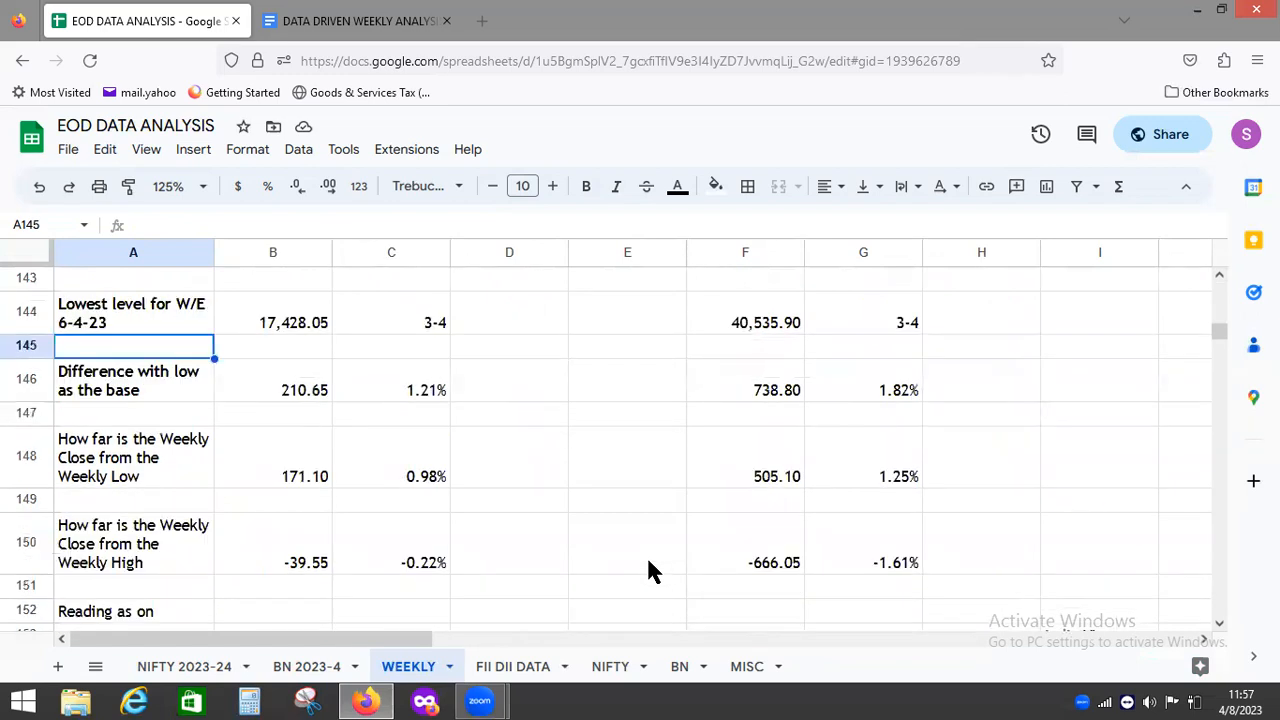
pyautogui.moveTo(533, 368)
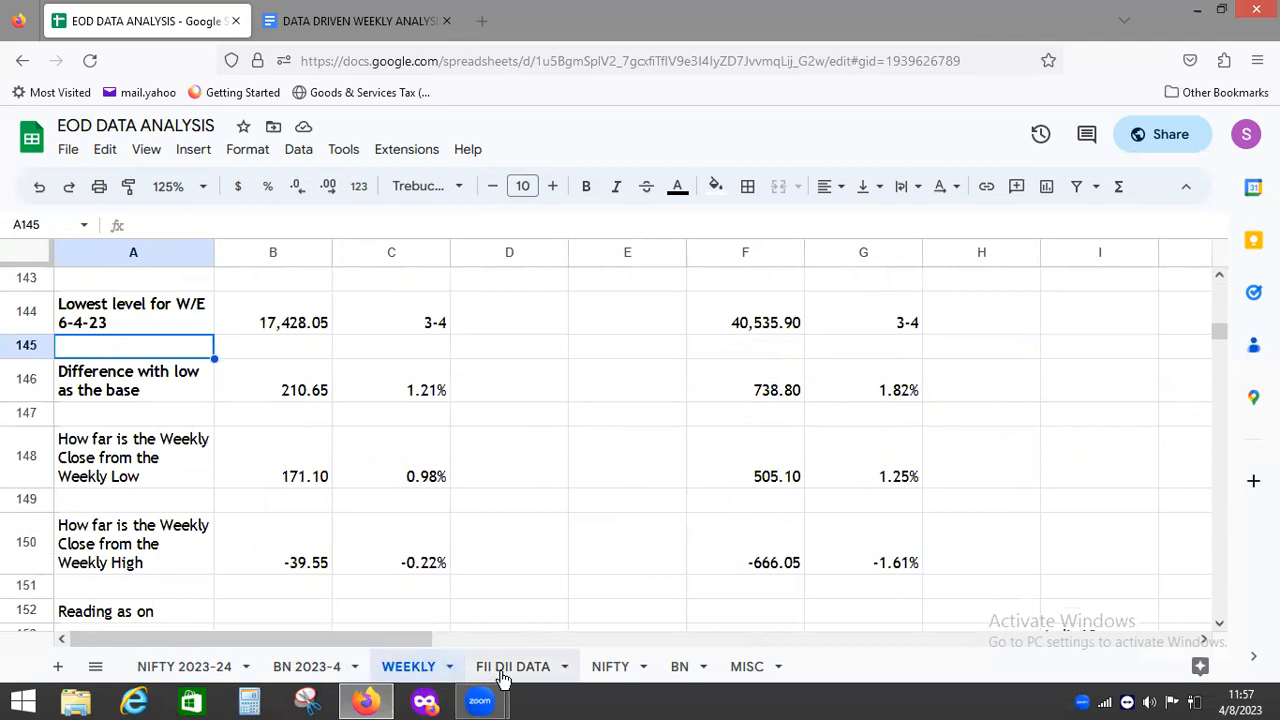
# - Open the FII DII DATA sheet with April 2023 daily net flows
pyautogui.click(513, 666)
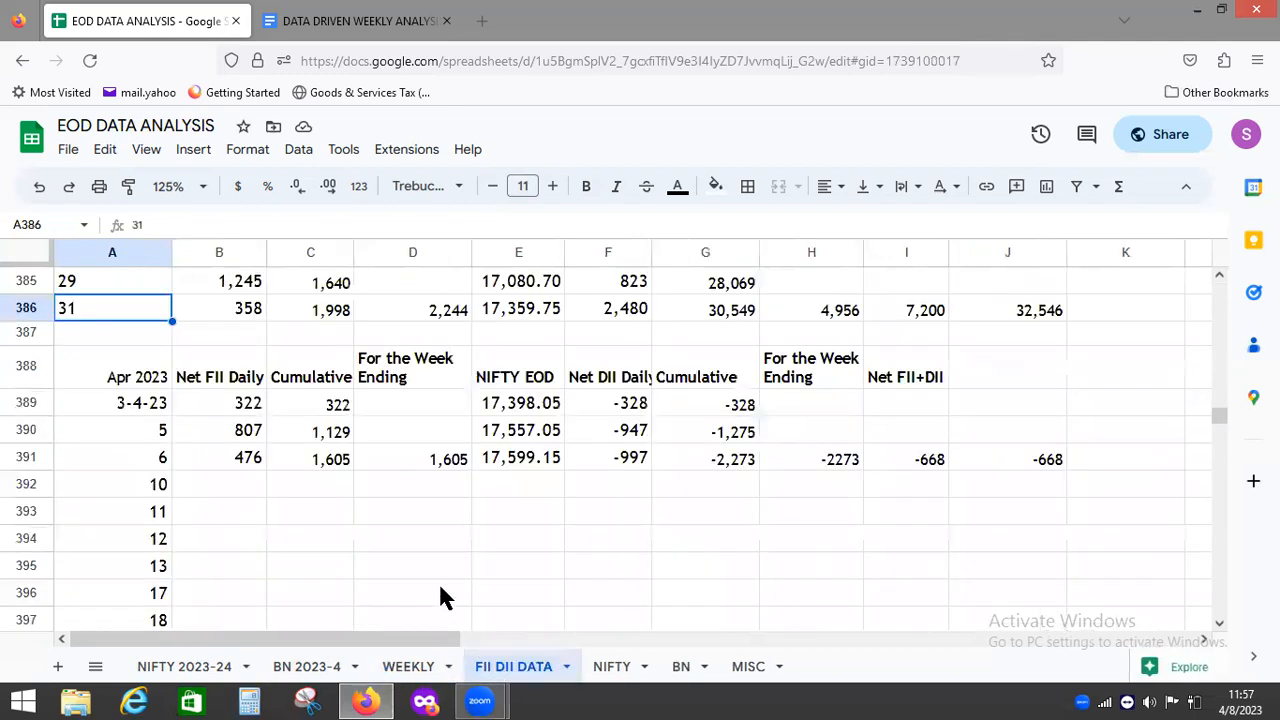
pyautogui.moveTo(434, 481)
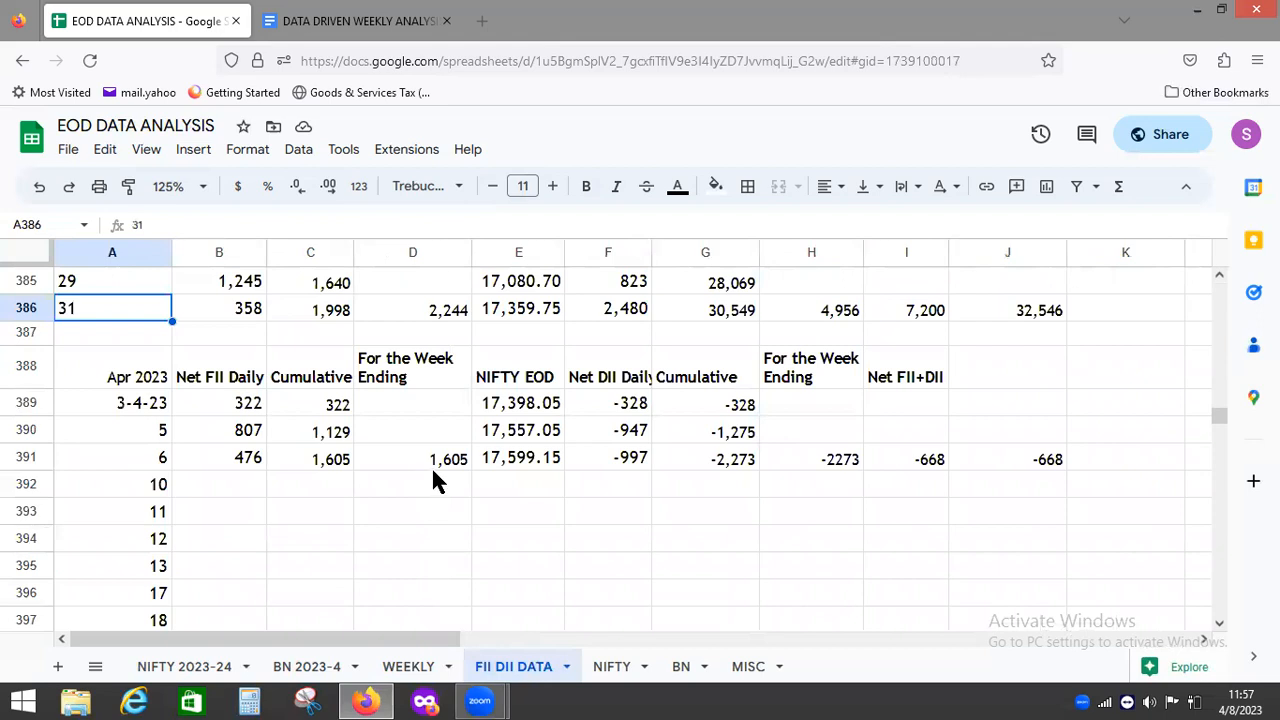
pyautogui.moveTo(995, 430)
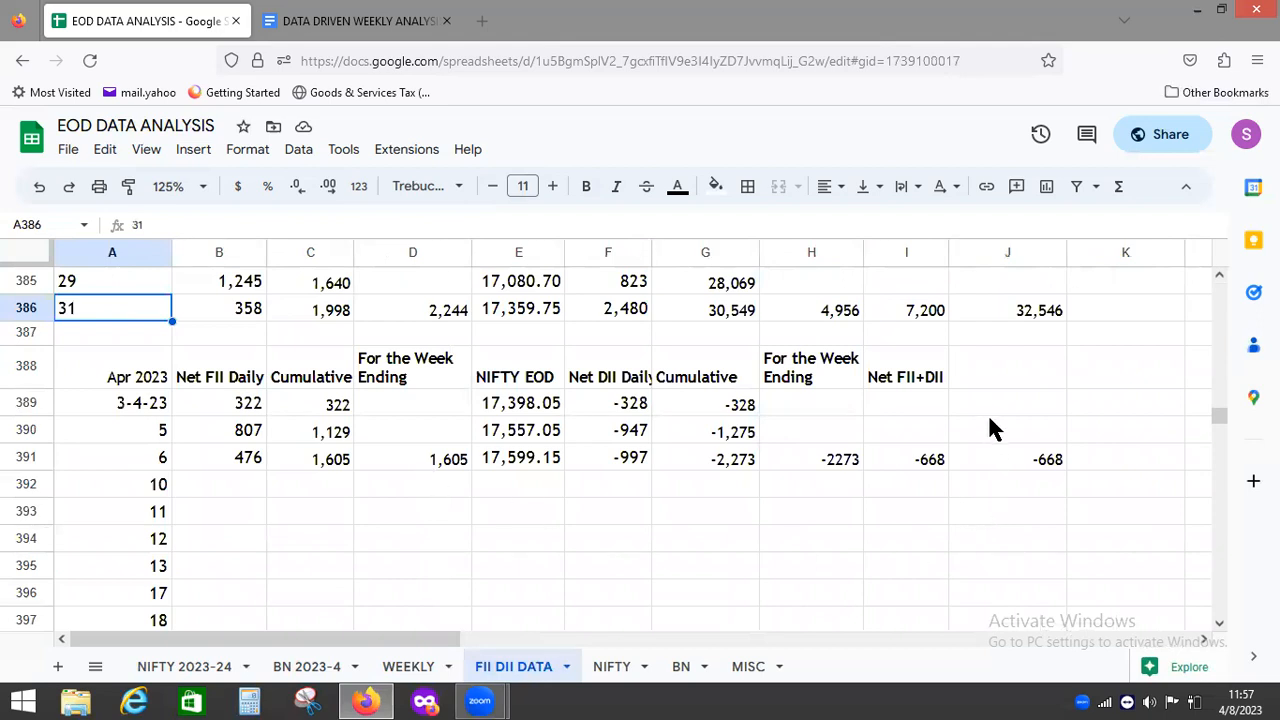
pyautogui.moveTo(890, 463)
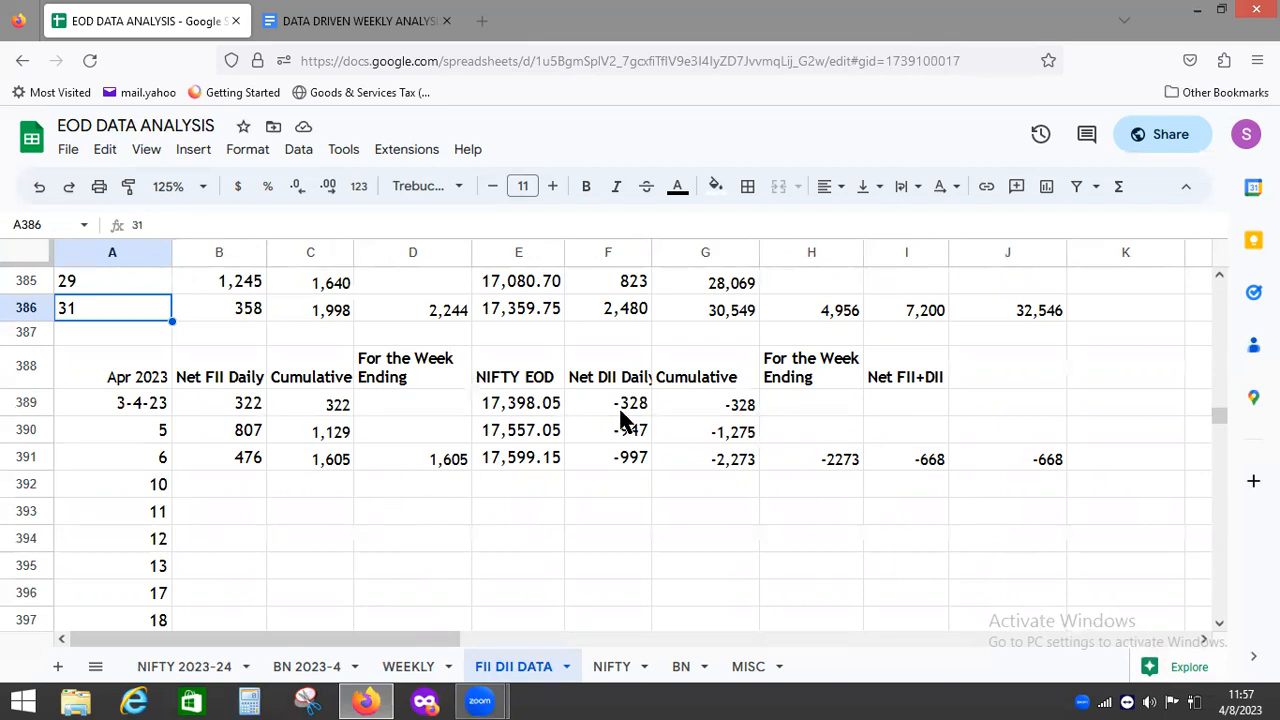
pyautogui.moveTo(415, 497)
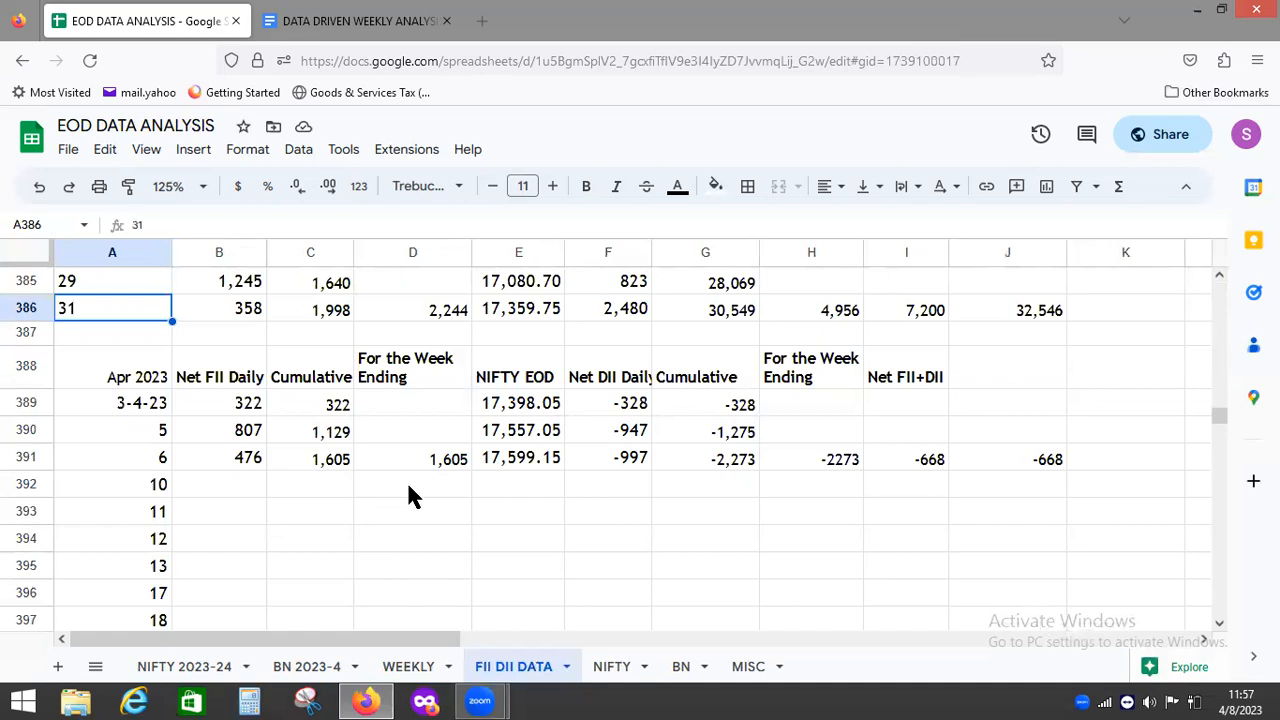
pyautogui.moveTo(135, 640)
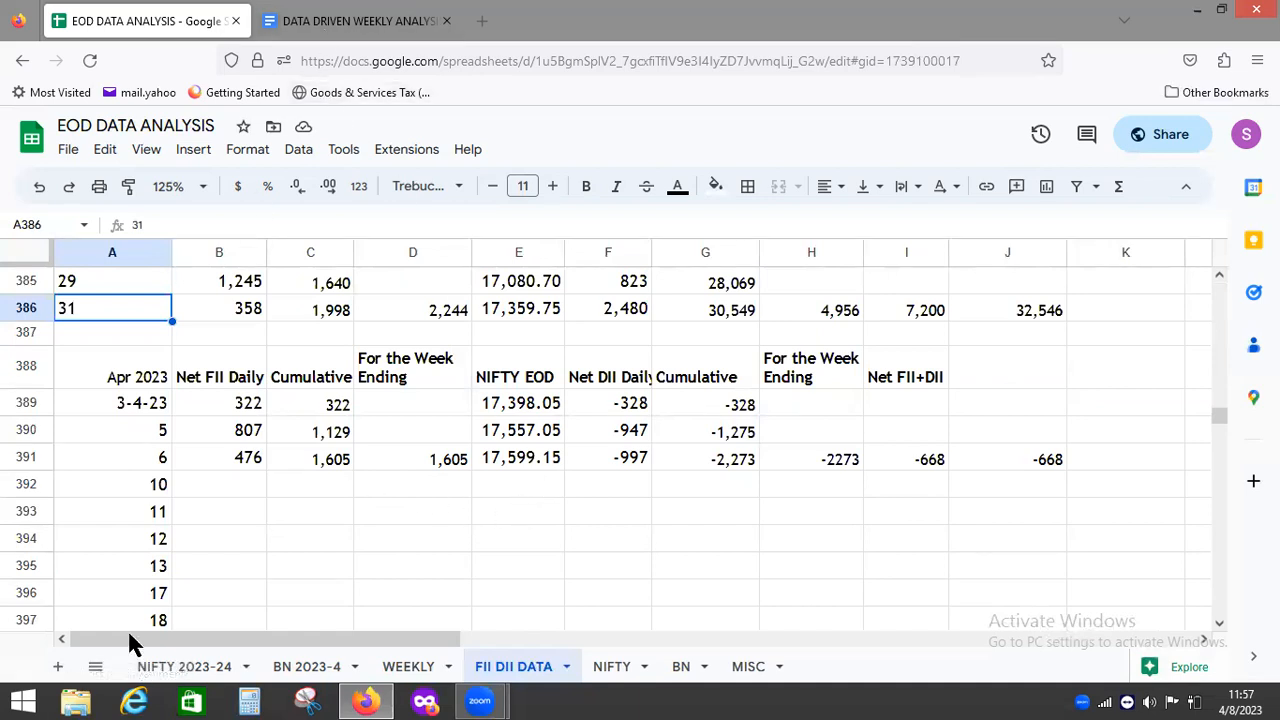
pyautogui.click(356, 20)
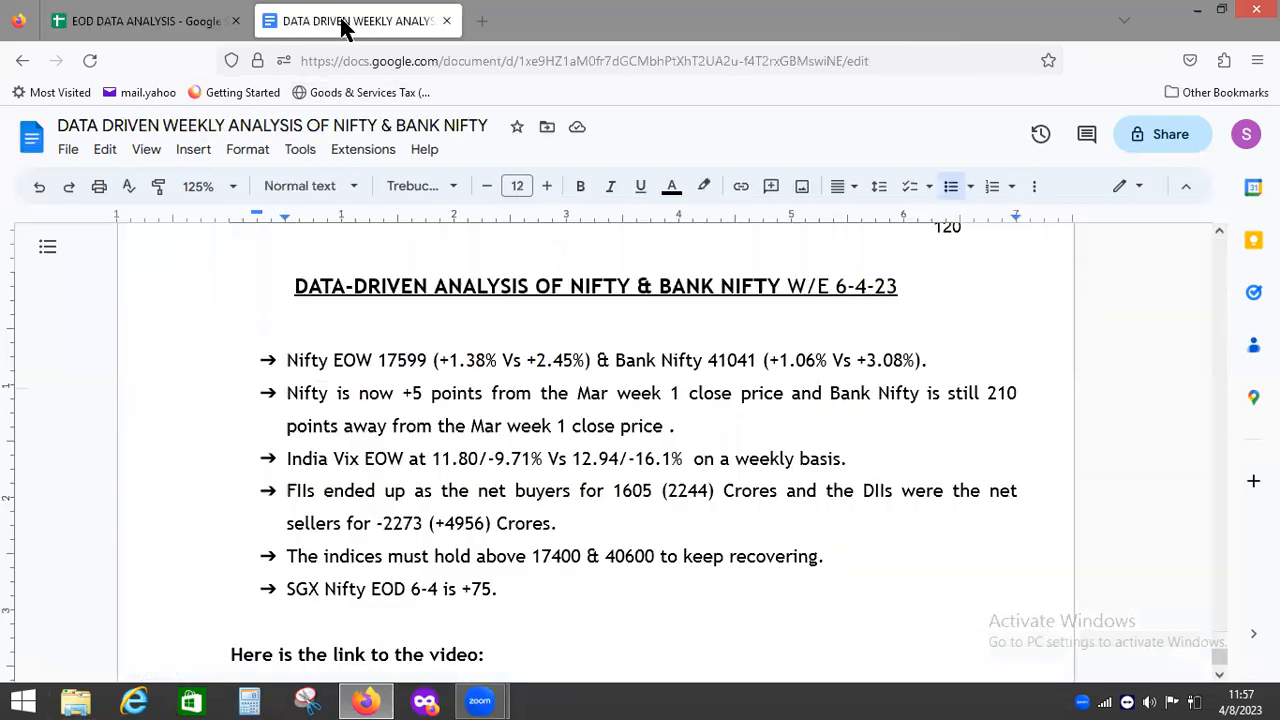
pyautogui.click(850, 458)
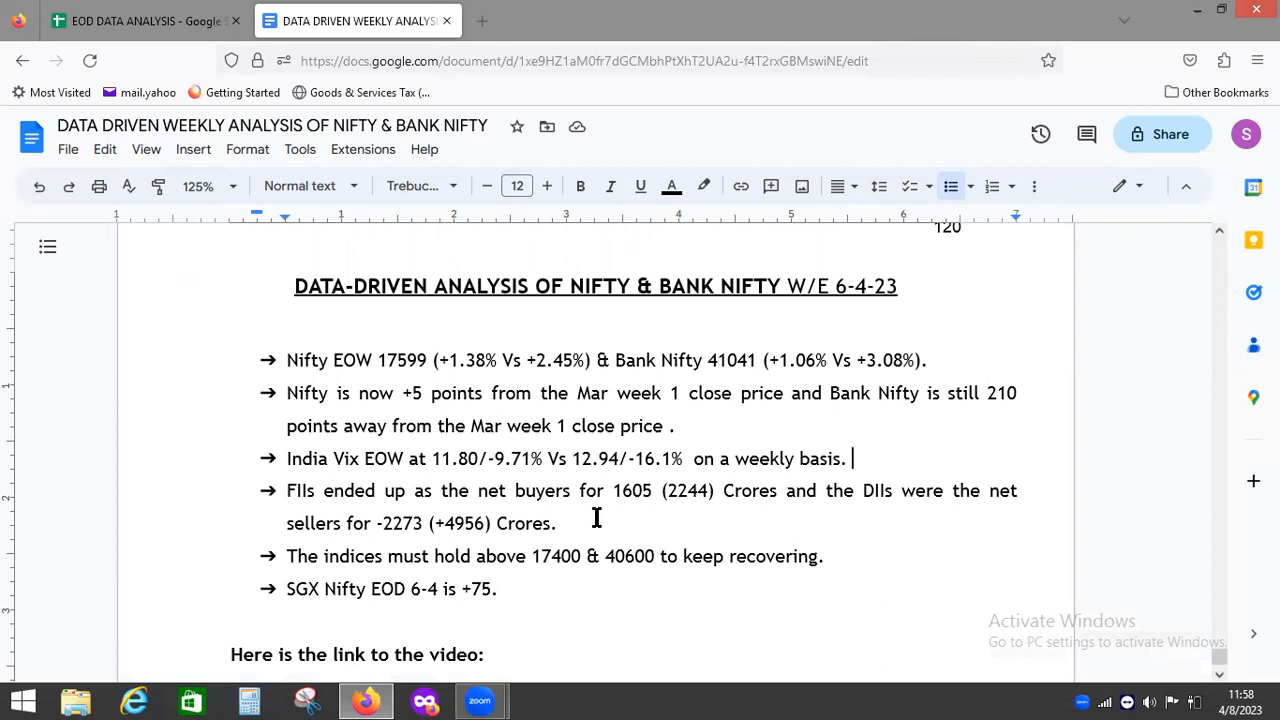
pyautogui.click(140, 20)
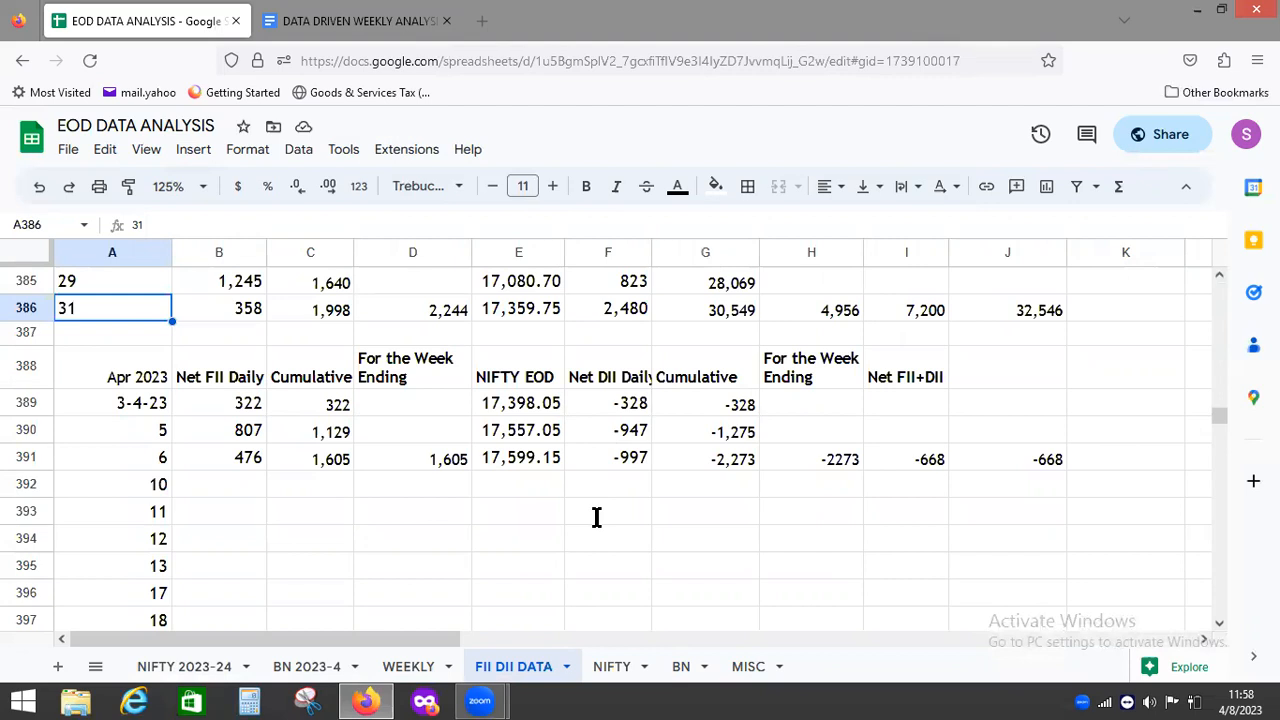
# - Return to the W/E 6-4-23 analysis doc and place the cursor after the India Vix bullet
pyautogui.click(355, 21)
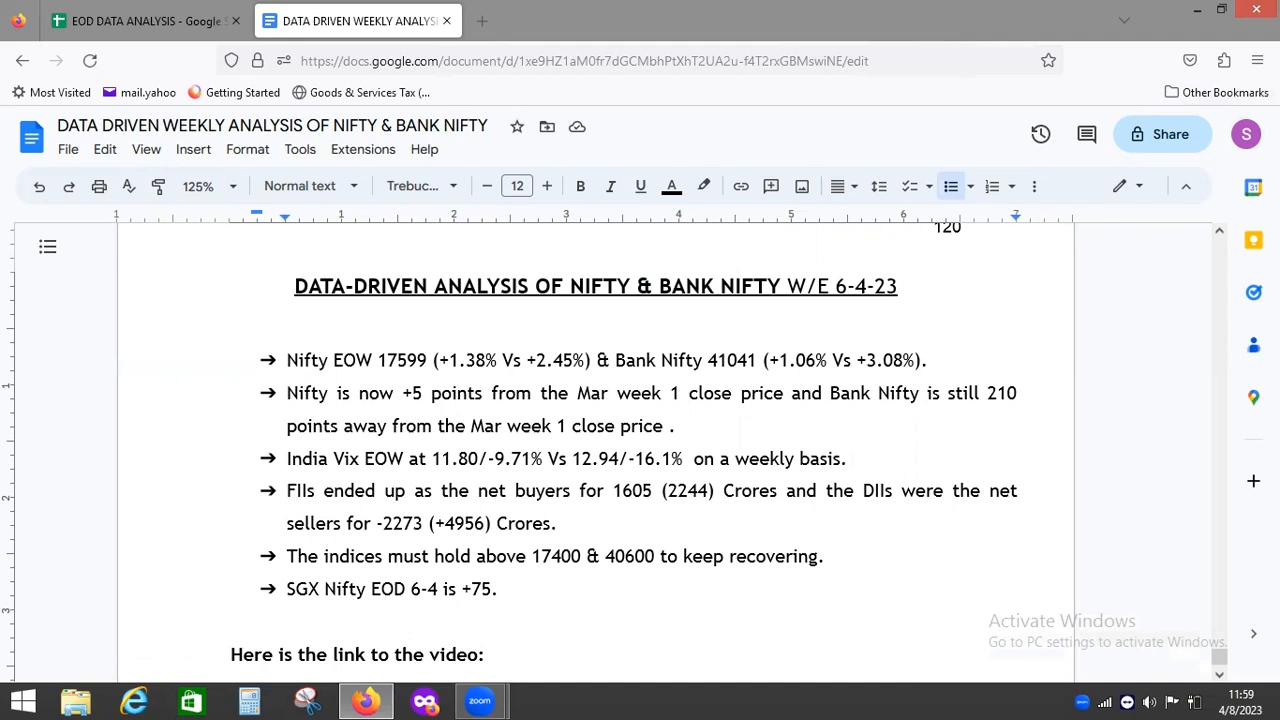
pyautogui.click(849, 458)
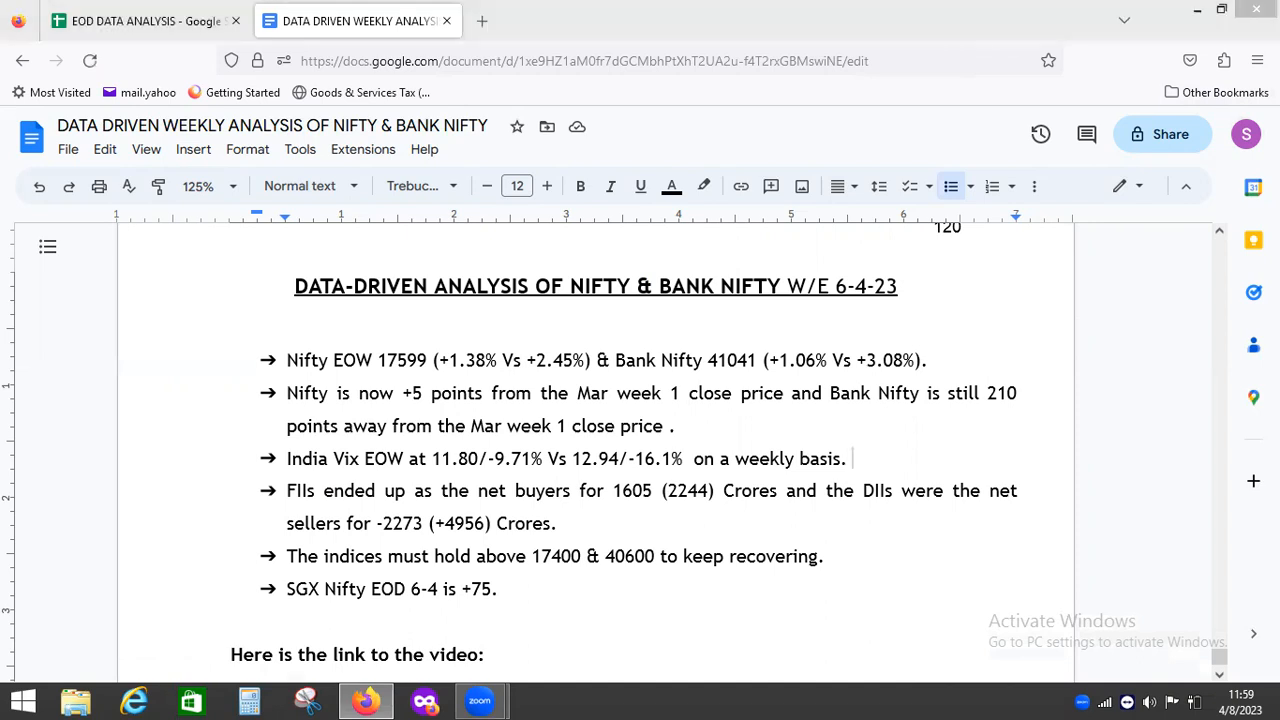